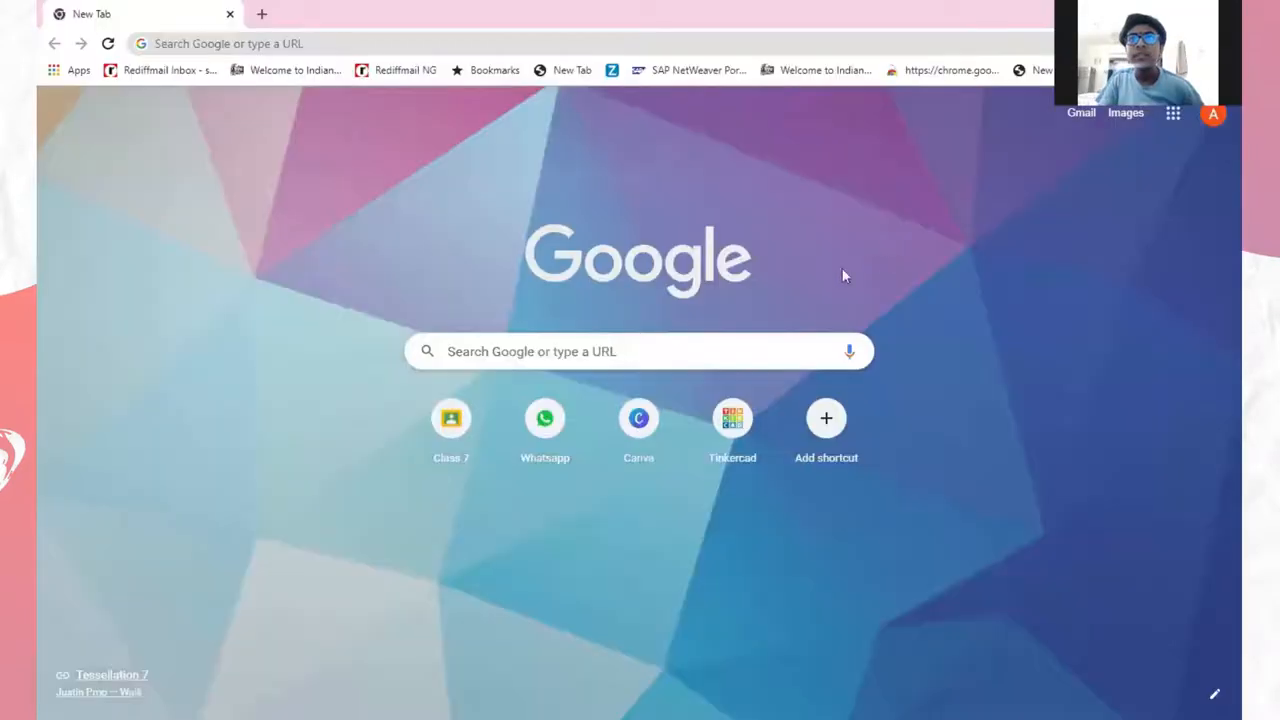
{"action": "mouse_move", "coordinate": [732, 420]}
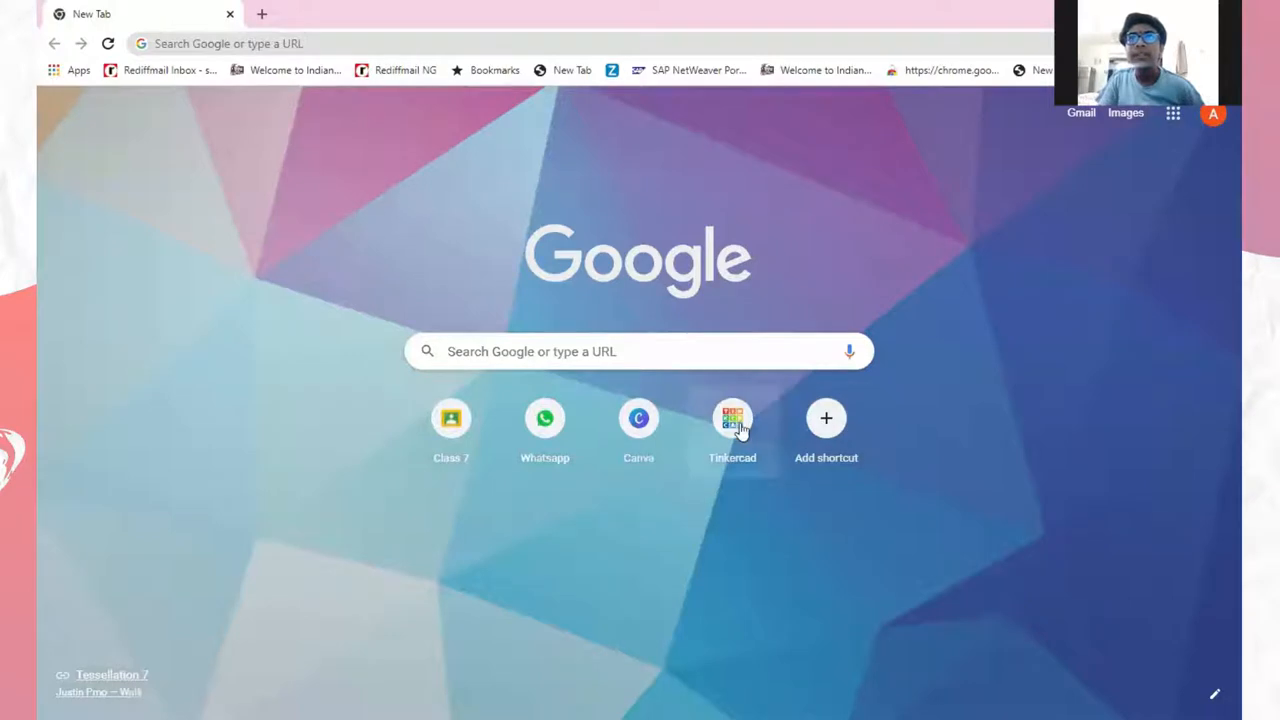
Go to the Tinkercad site from the Chrome new tab shortcut
{"action": "left_click", "coordinate": [732, 418]}
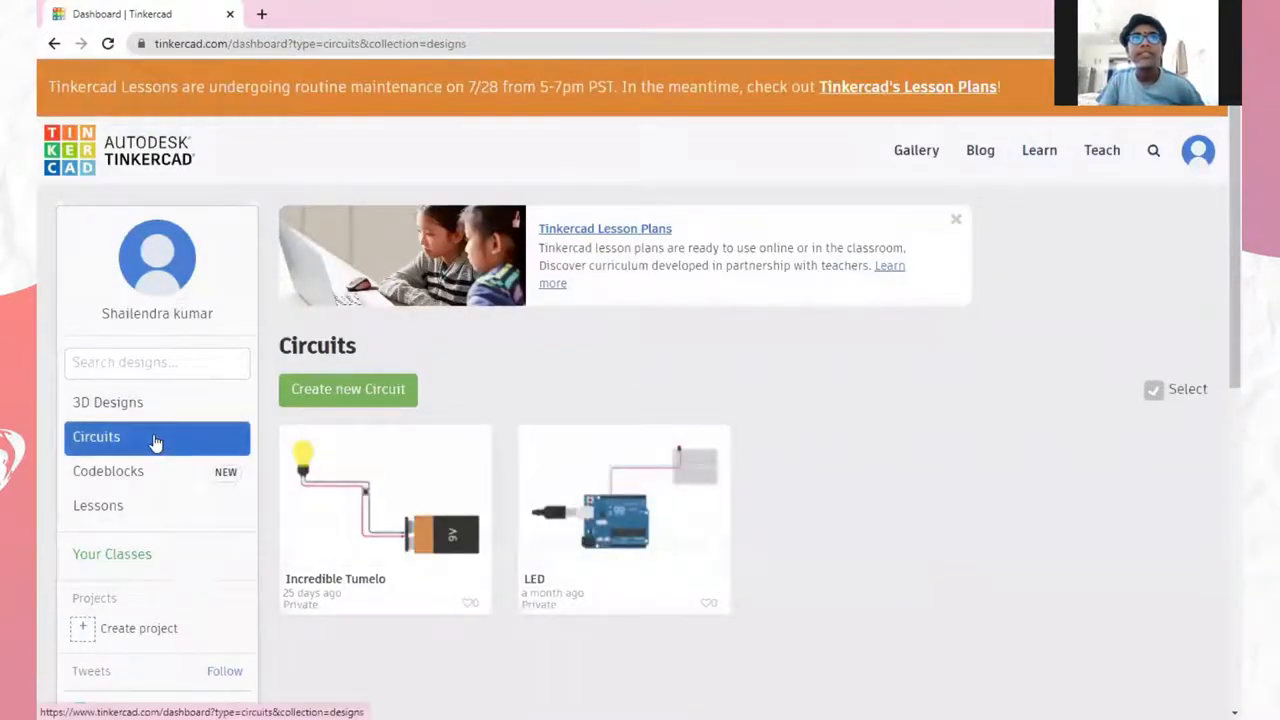
{"action": "mouse_move", "coordinate": [348, 388]}
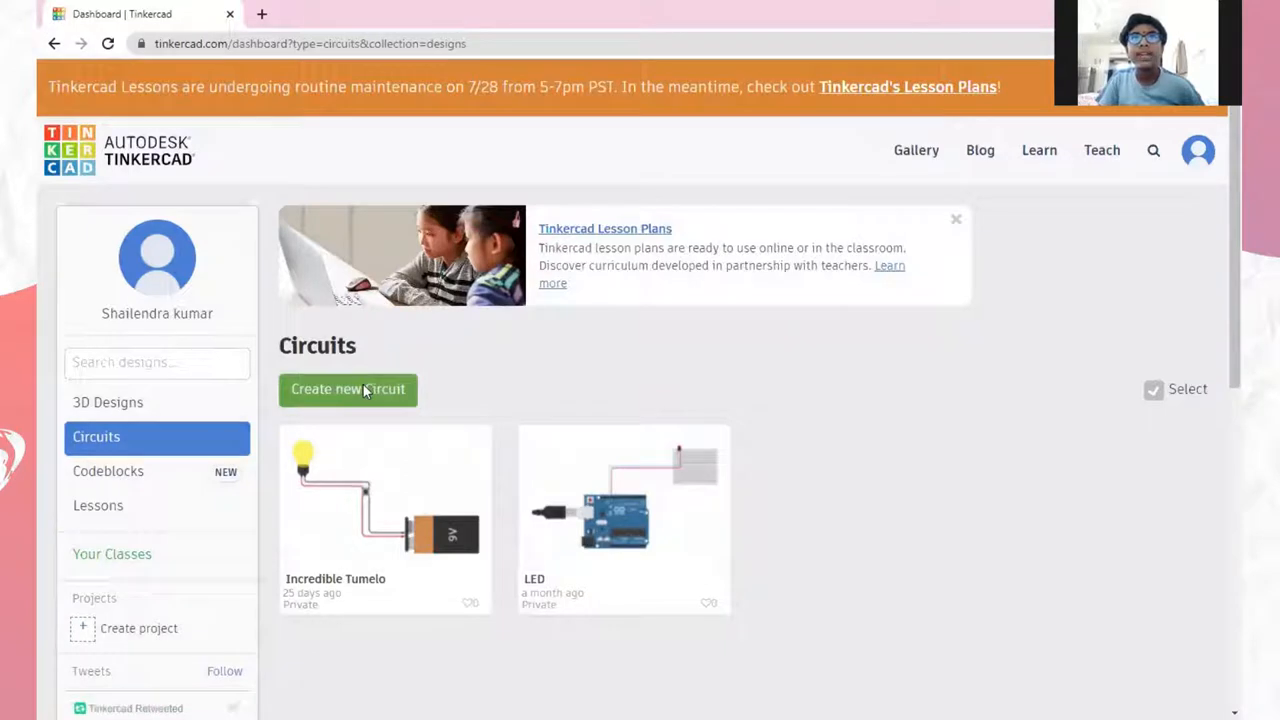
Create a new blank circuit design from the dashboard's Circuits section
{"action": "left_click", "coordinate": [348, 388]}
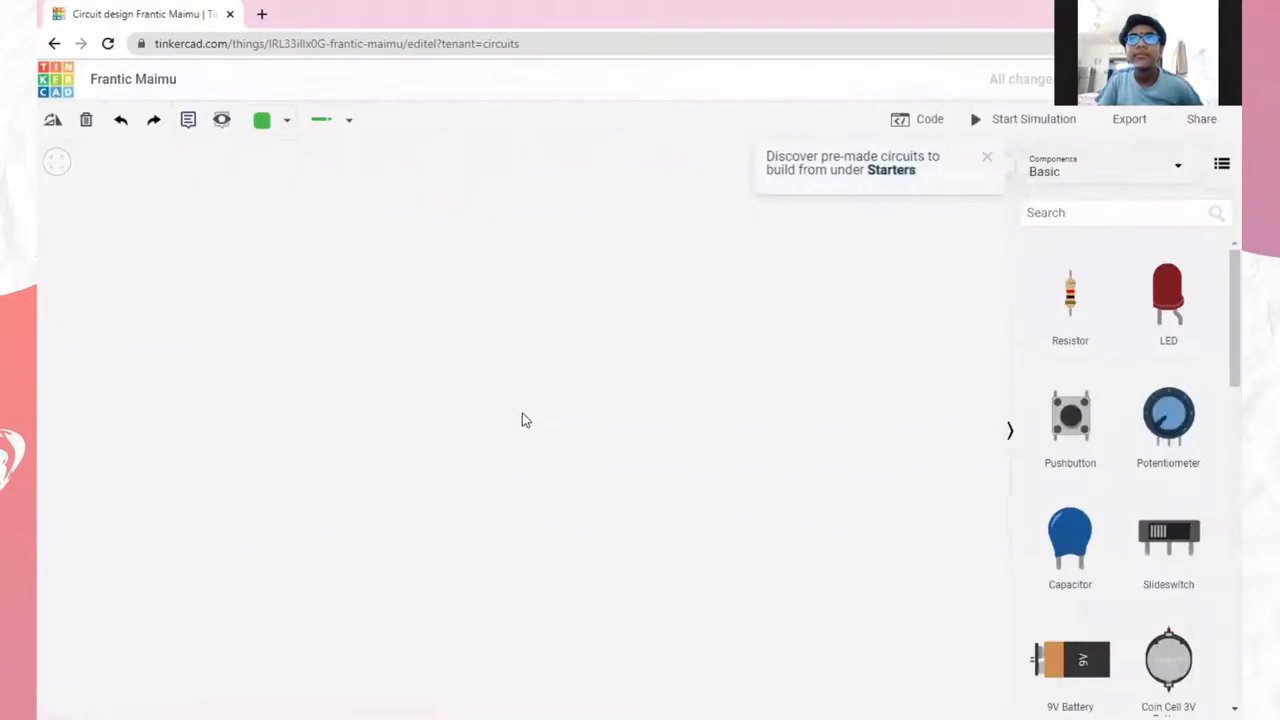
Rename the design from 'Frantic Maimu' to 'LED'
{"action": "double_click", "coordinate": [132, 80]}
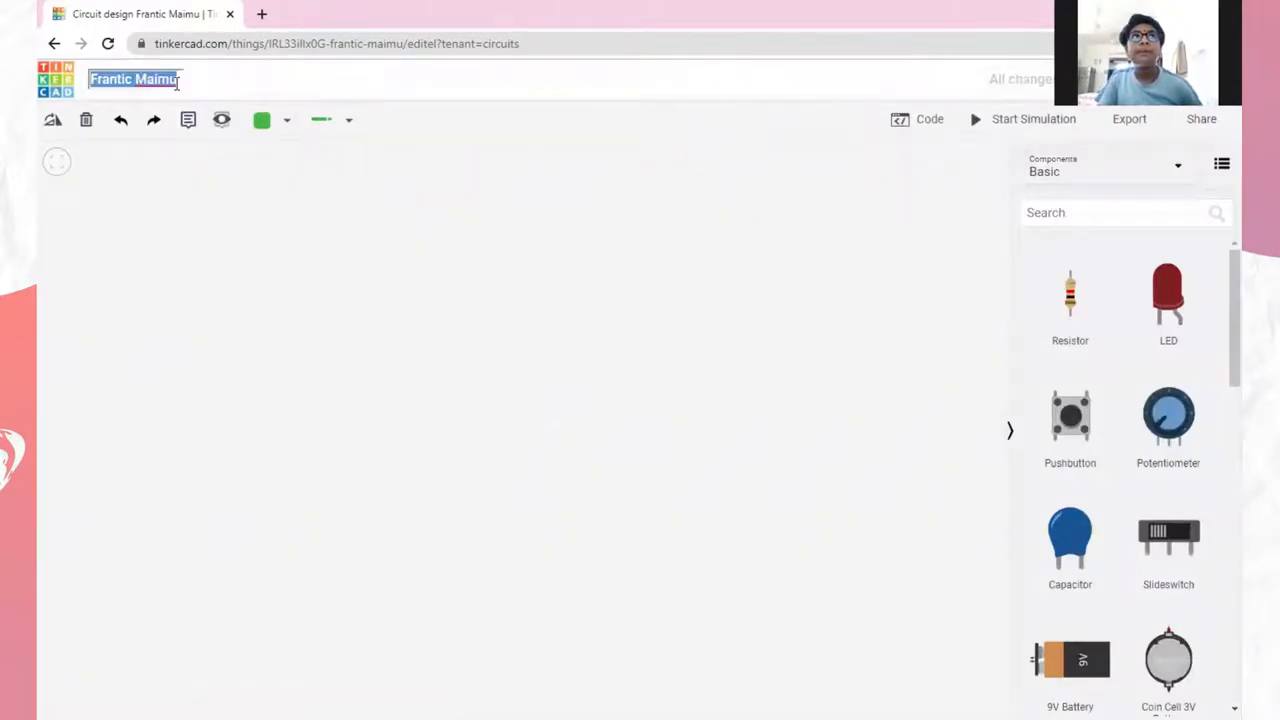
{"action": "type", "text": "L"}
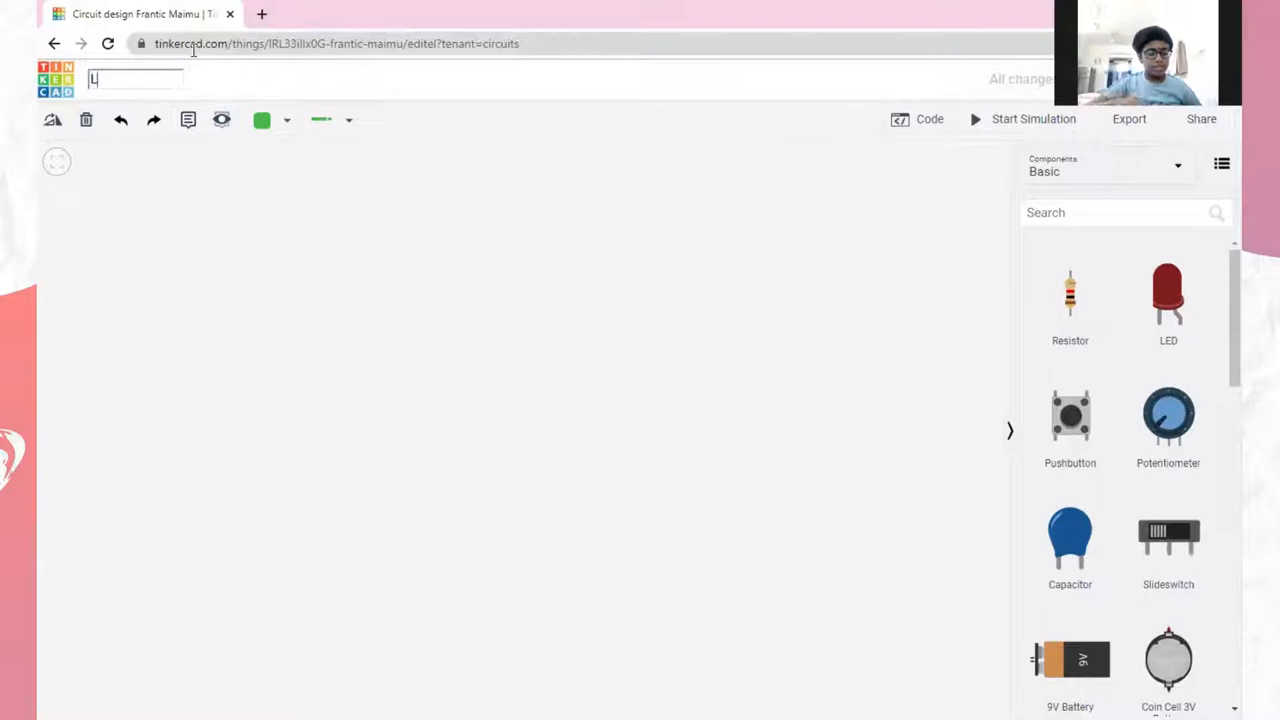
{"action": "type", "text": "Led"}
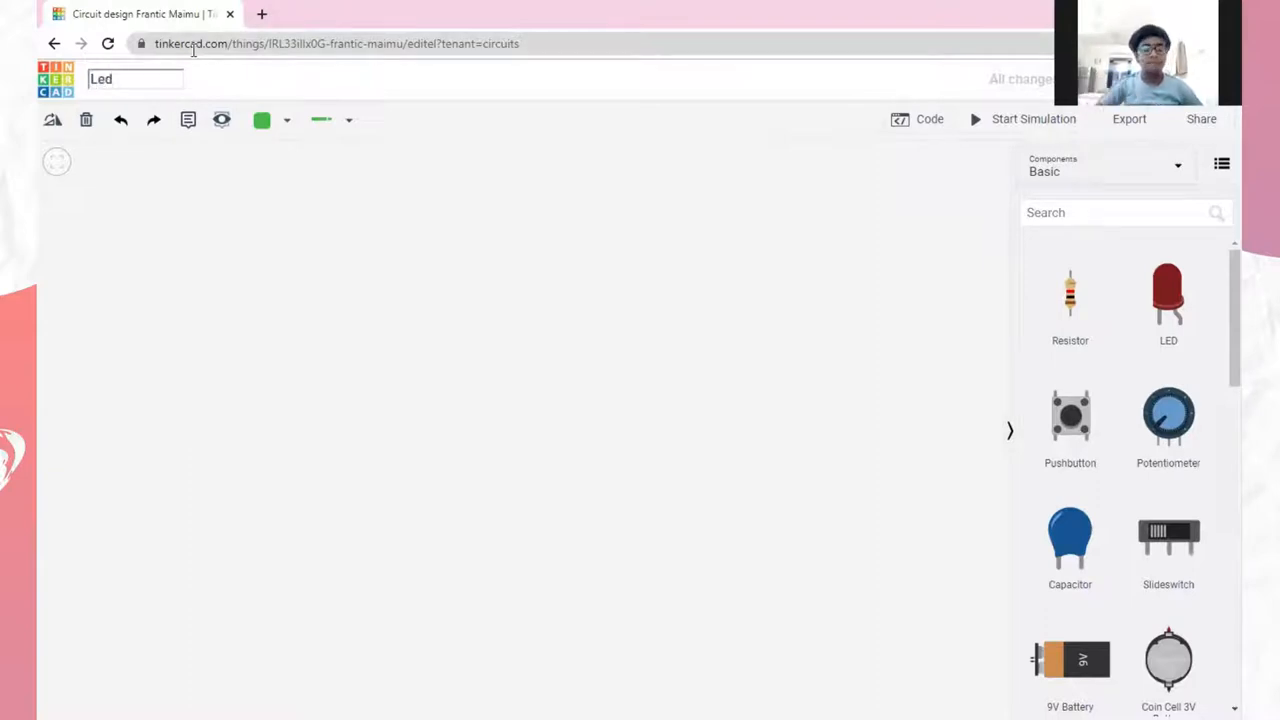
{"action": "type", "text": "LED"}
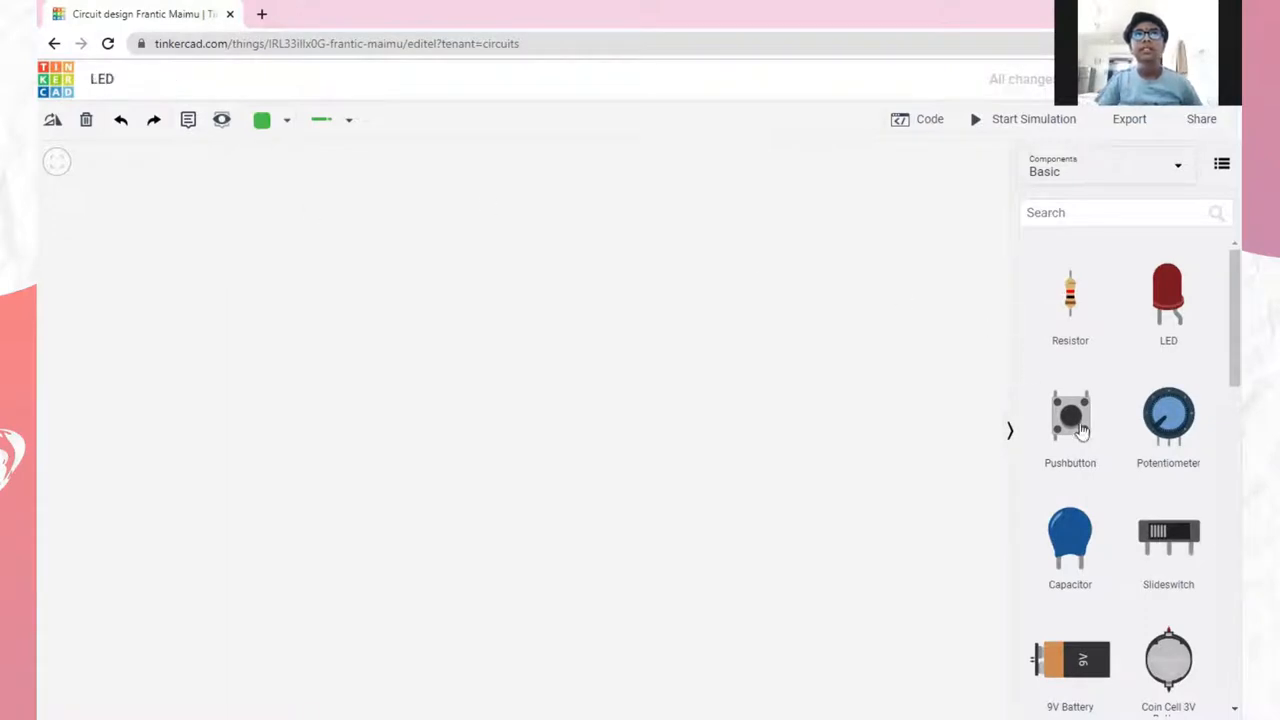
Place an LED from the Basic components near the centre of the workplane
{"action": "left_click", "coordinate": [1168, 304]}
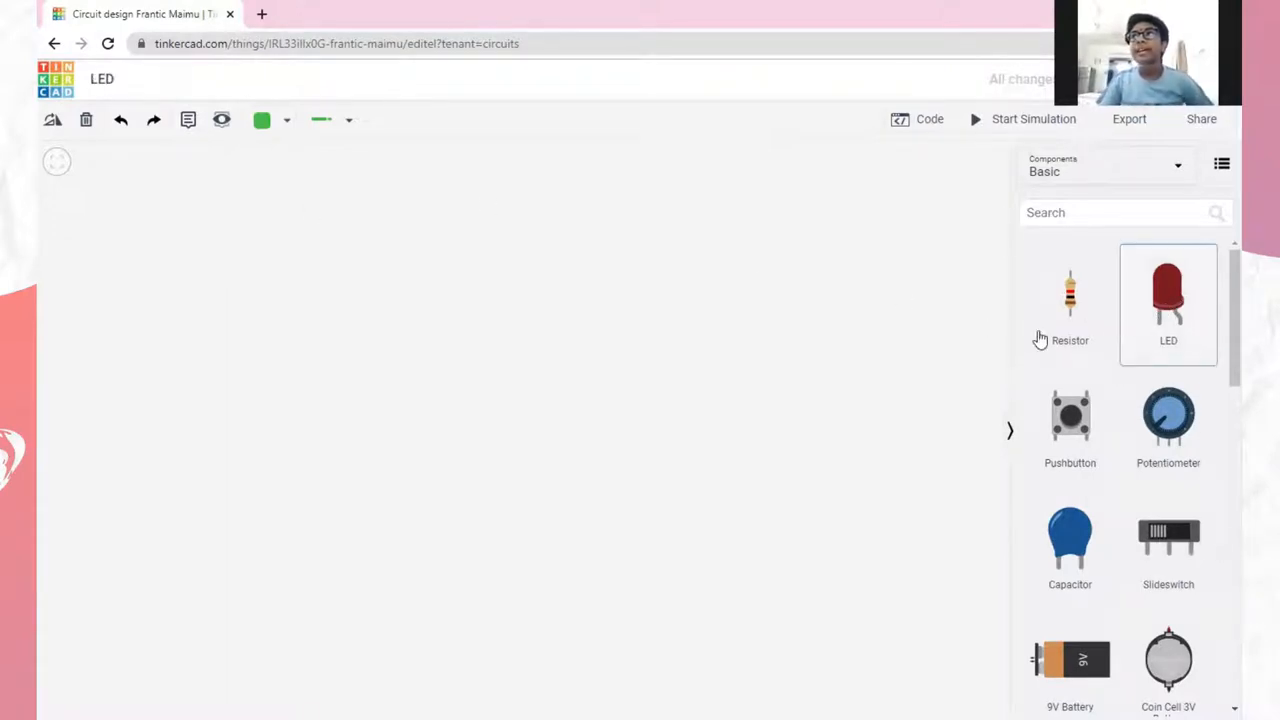
{"action": "left_click_drag", "start_coordinate": [1168, 290], "coordinate": [716, 290]}
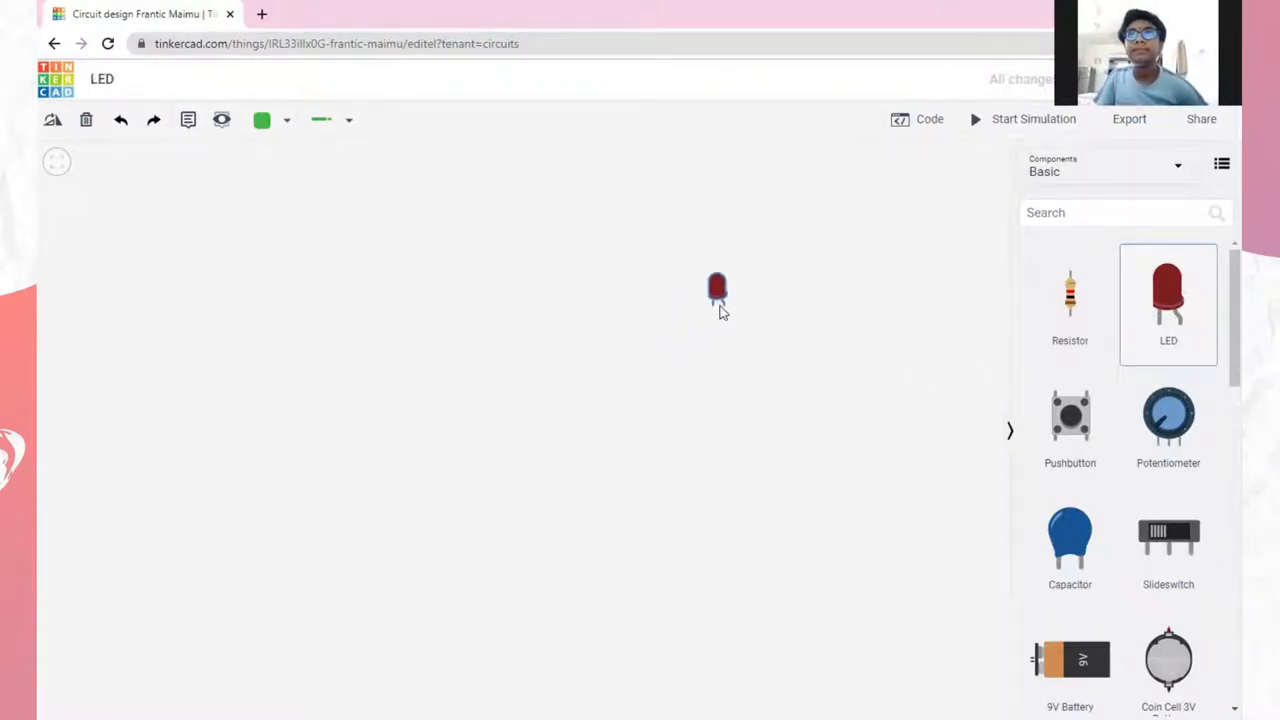
{"action": "left_click", "coordinate": [718, 288]}
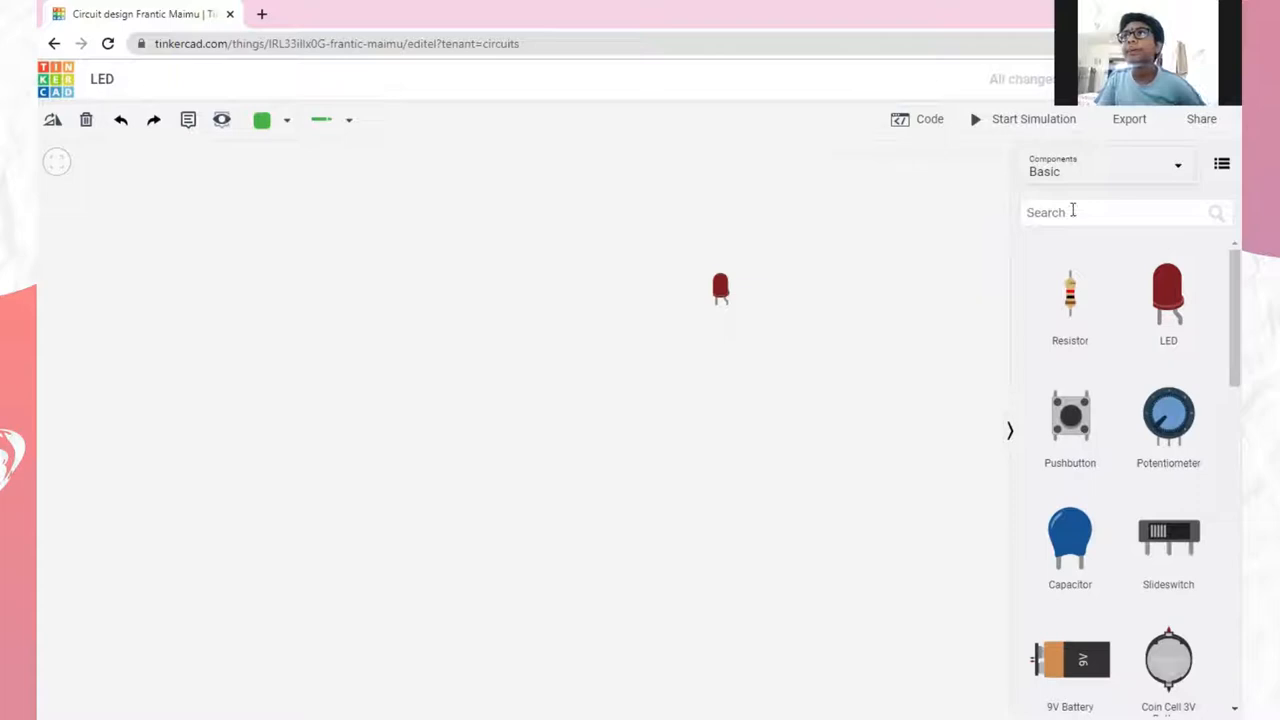
Search 'breadboard' and add a Breadboard Mini under the LED
{"action": "type", "text": "bREADBOARD"}
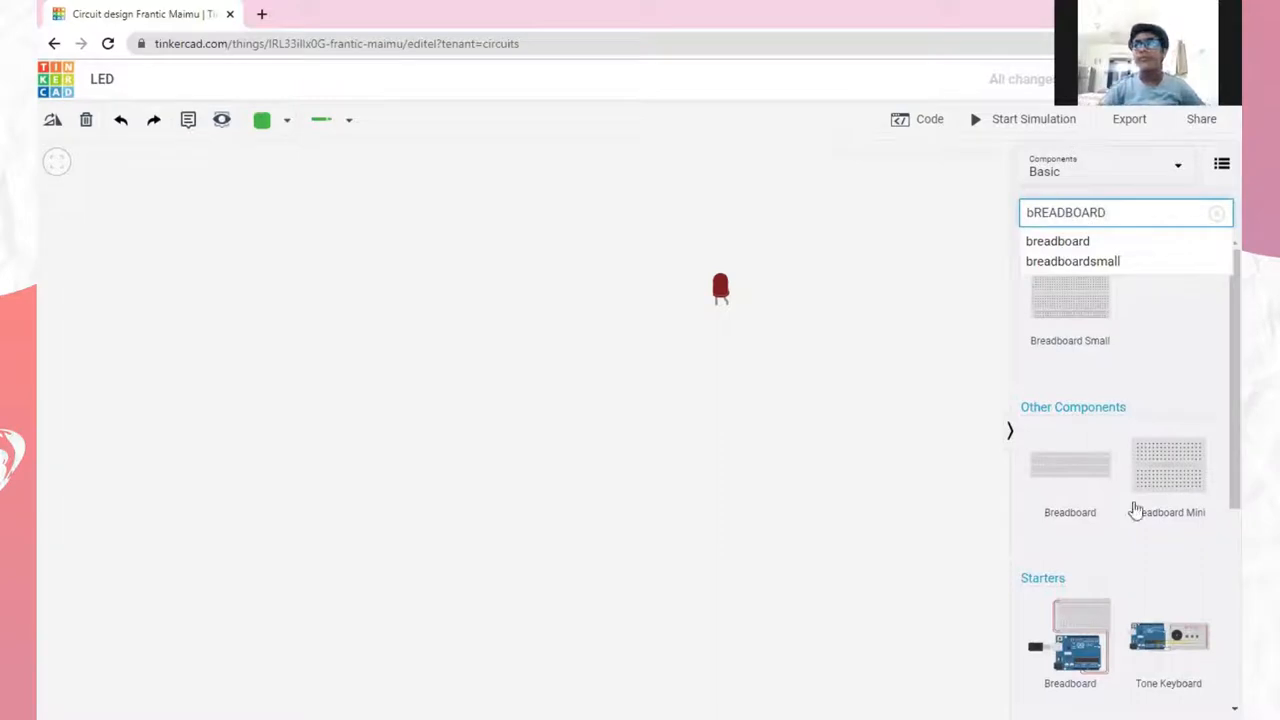
{"action": "left_click", "coordinate": [1168, 464]}
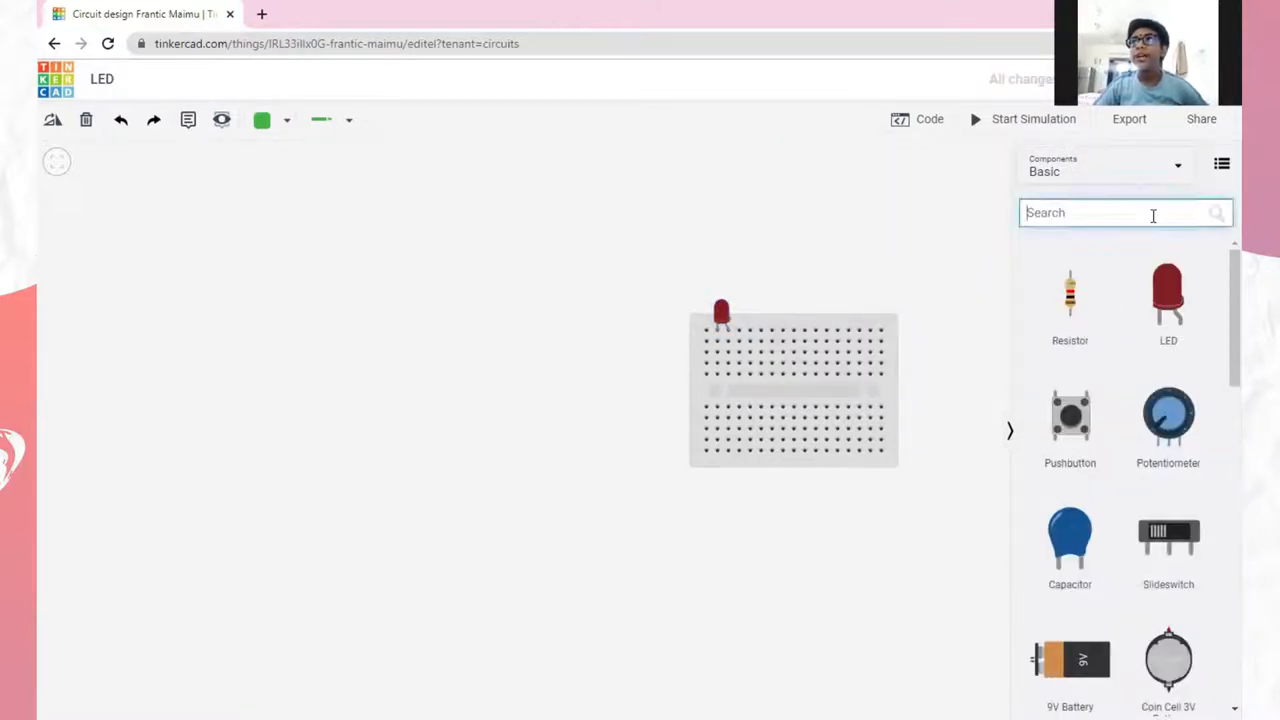
Search 'arduino' and place an Arduino Uno R3 below-left of the breadboard
{"action": "type", "text": "ARD"}
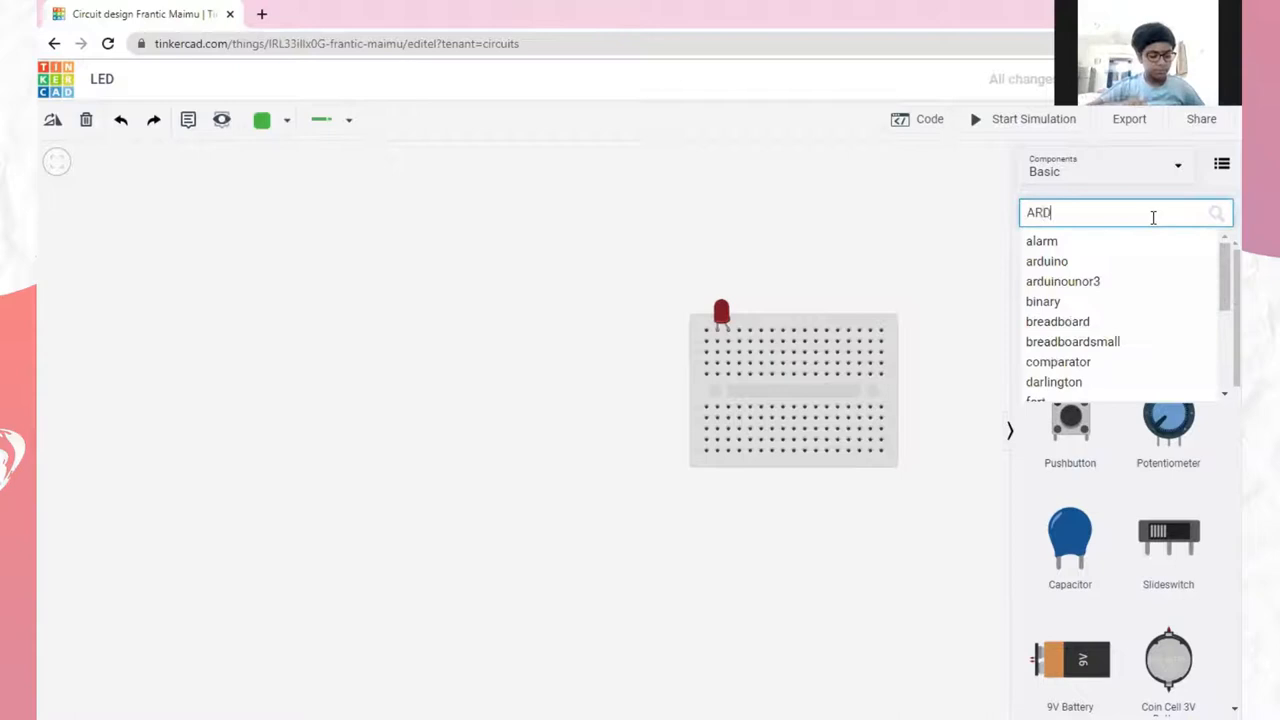
{"action": "type", "text": "UI"}
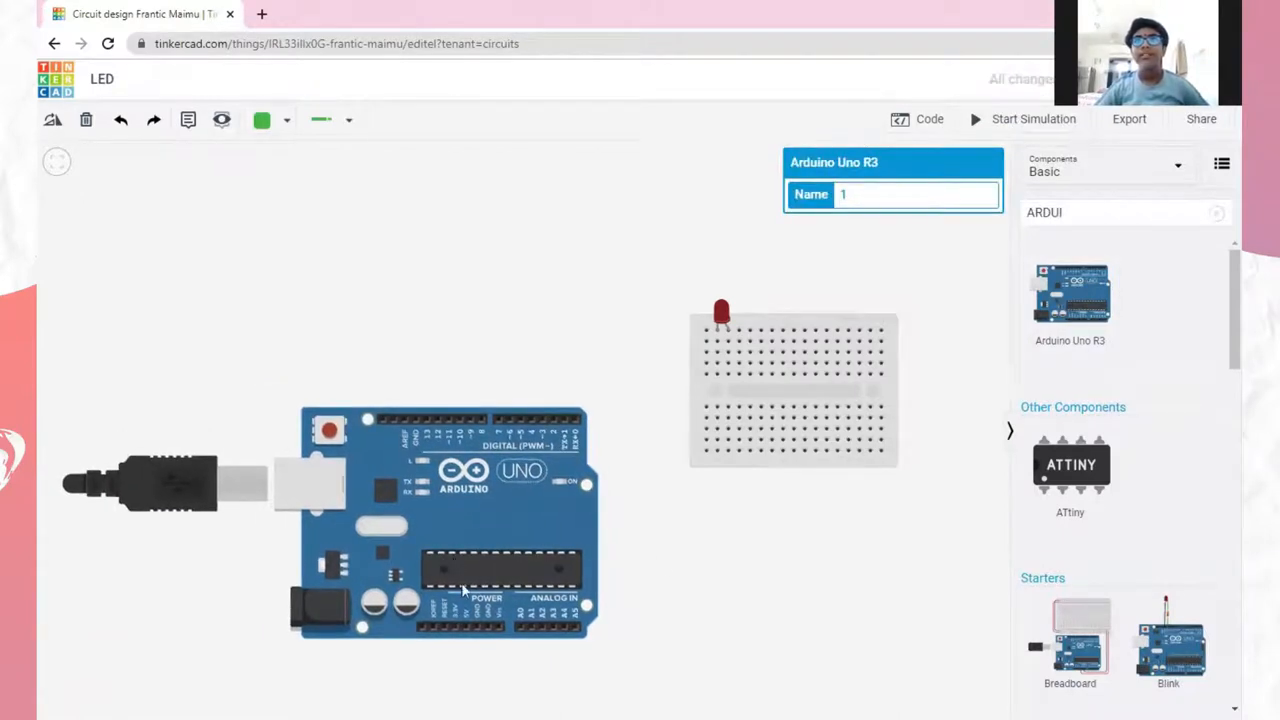
{"action": "left_click", "coordinate": [720, 312]}
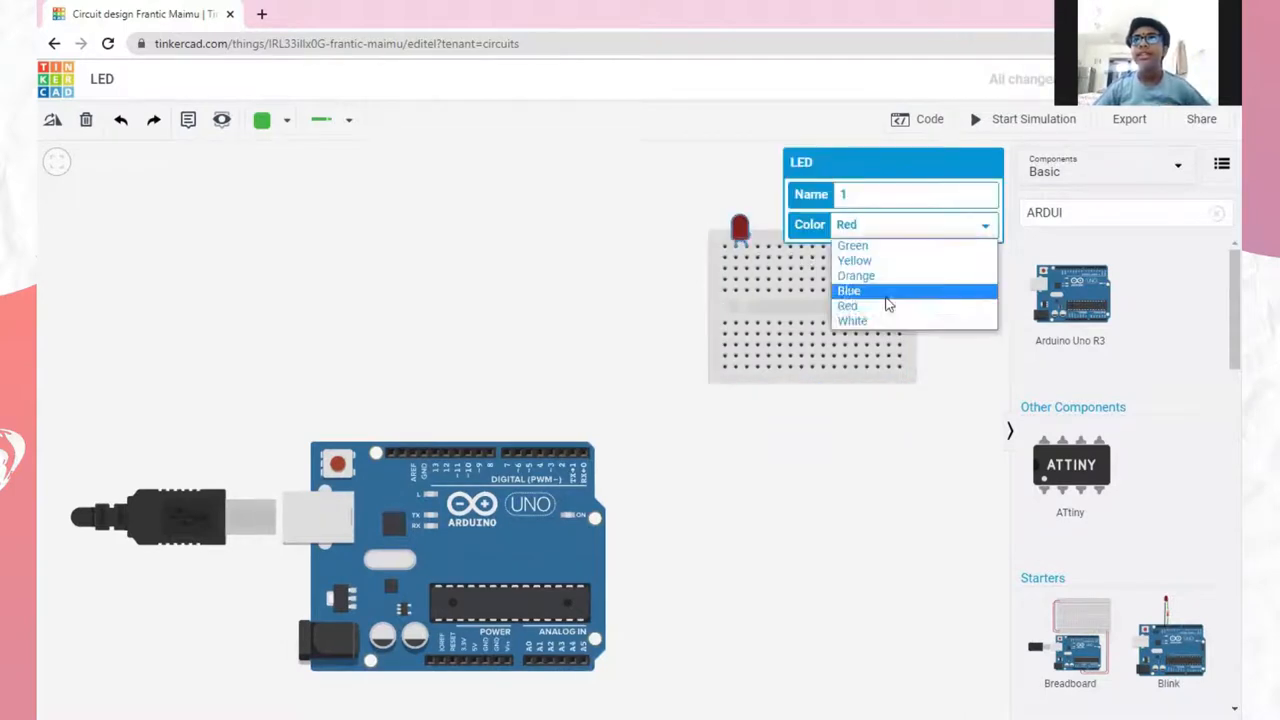
{"action": "mouse_move", "coordinate": [852, 244]}
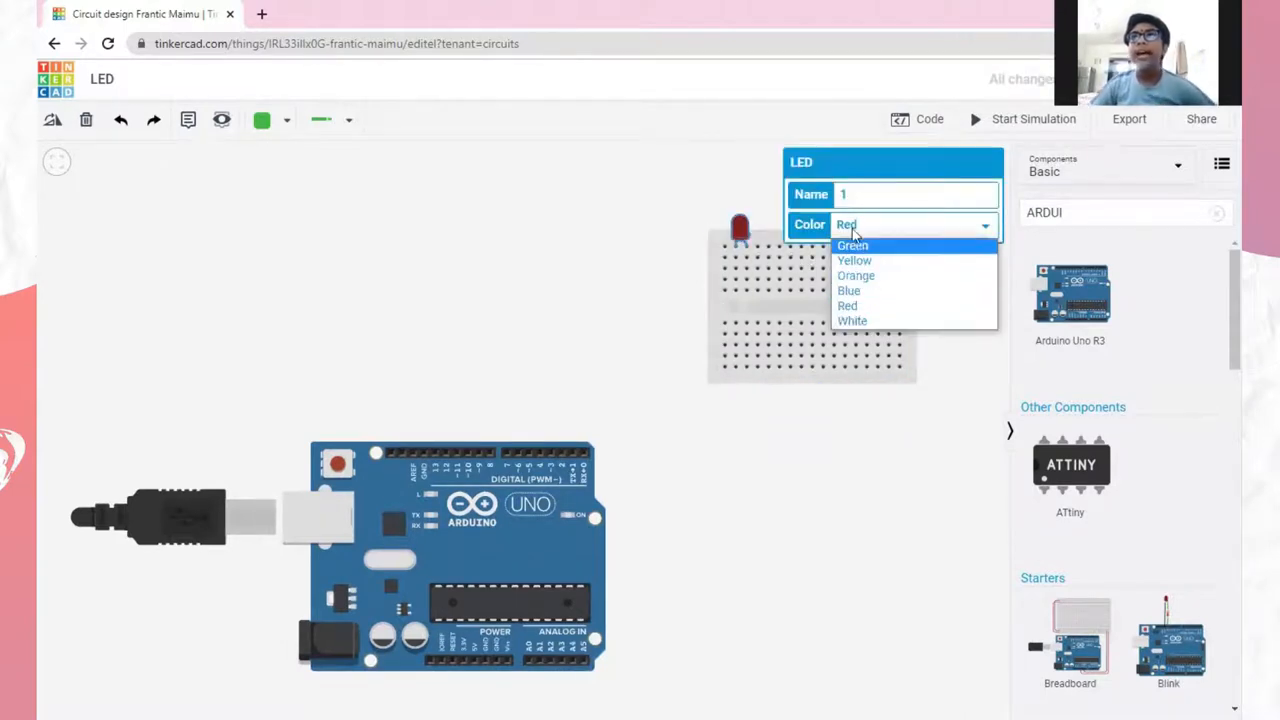
Change the LED's colour from red to Green in its inspector
{"action": "left_click", "coordinate": [852, 244]}
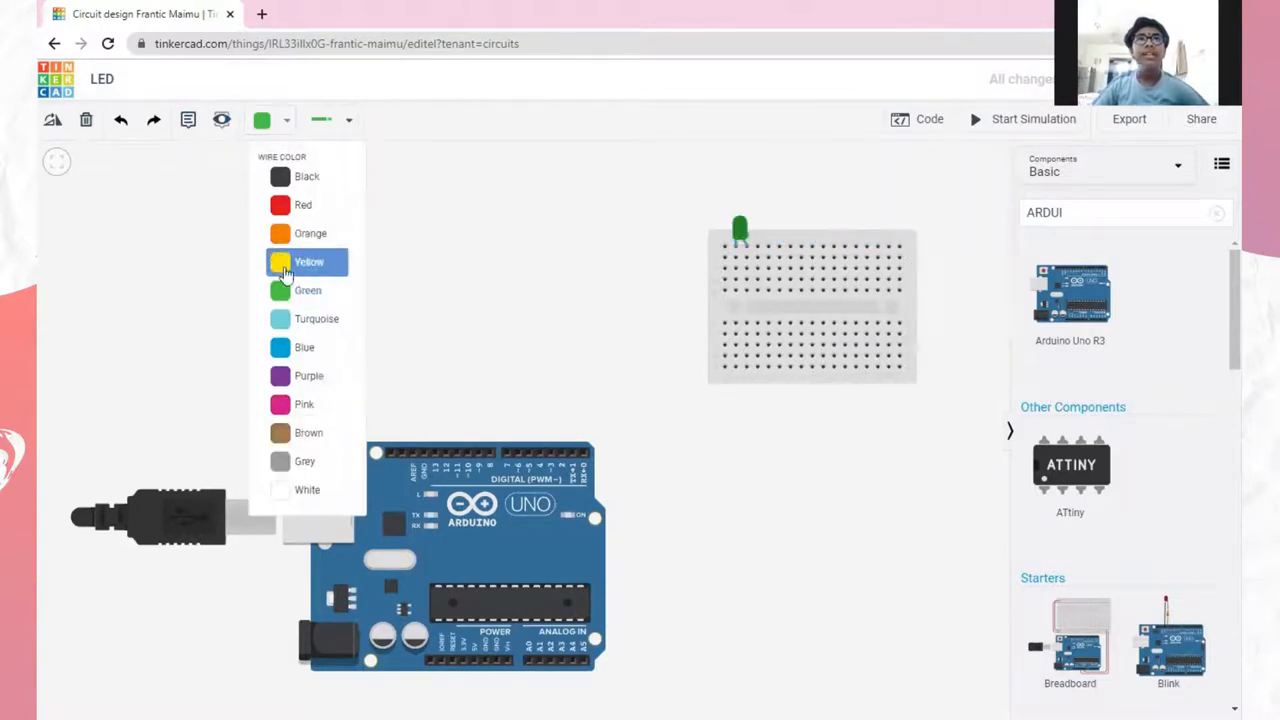
{"action": "mouse_move", "coordinate": [308, 376]}
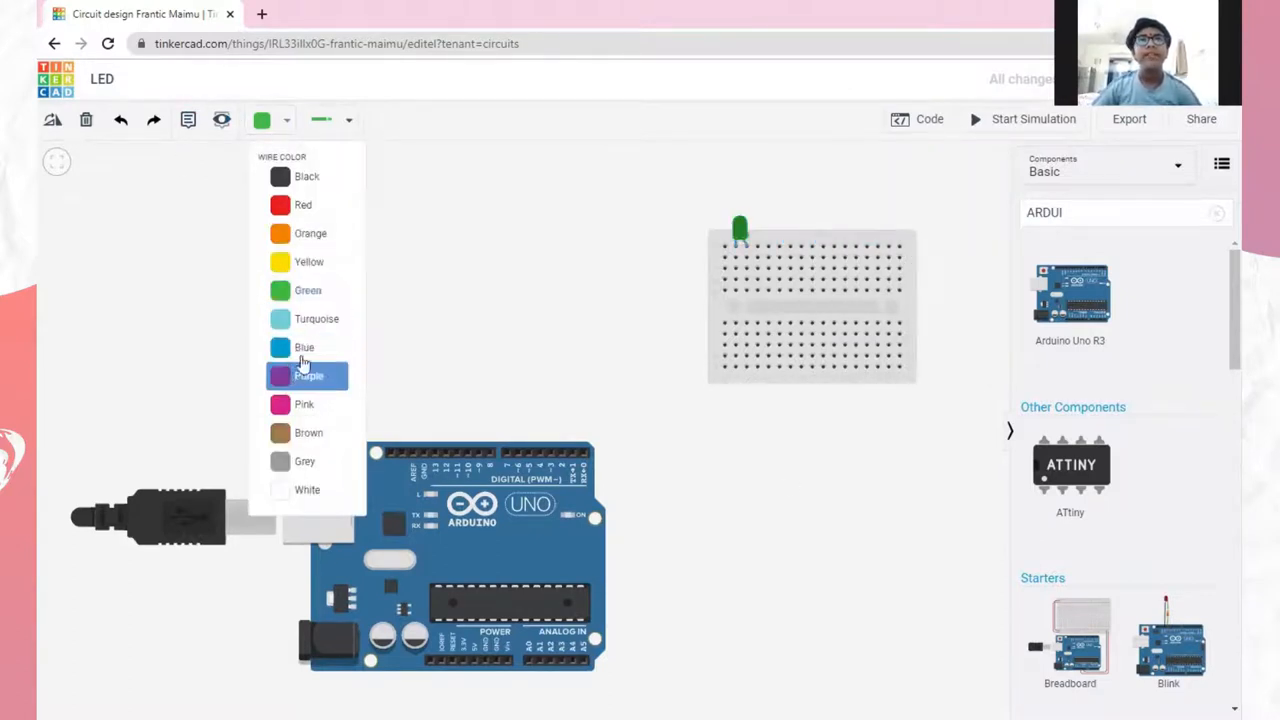
Draw turquoise wires from the LED's breadboard columns to the Arduino digital pins
{"action": "left_click", "coordinate": [308, 376]}
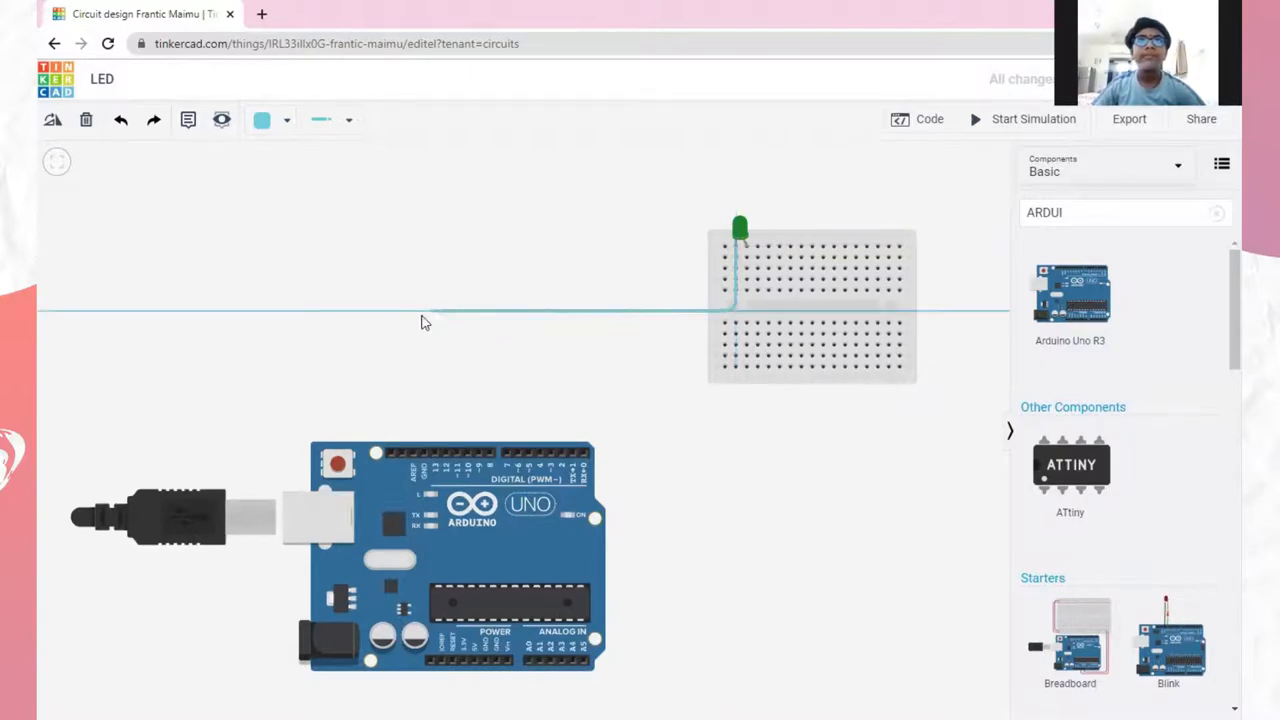
{"action": "left_click", "coordinate": [424, 458]}
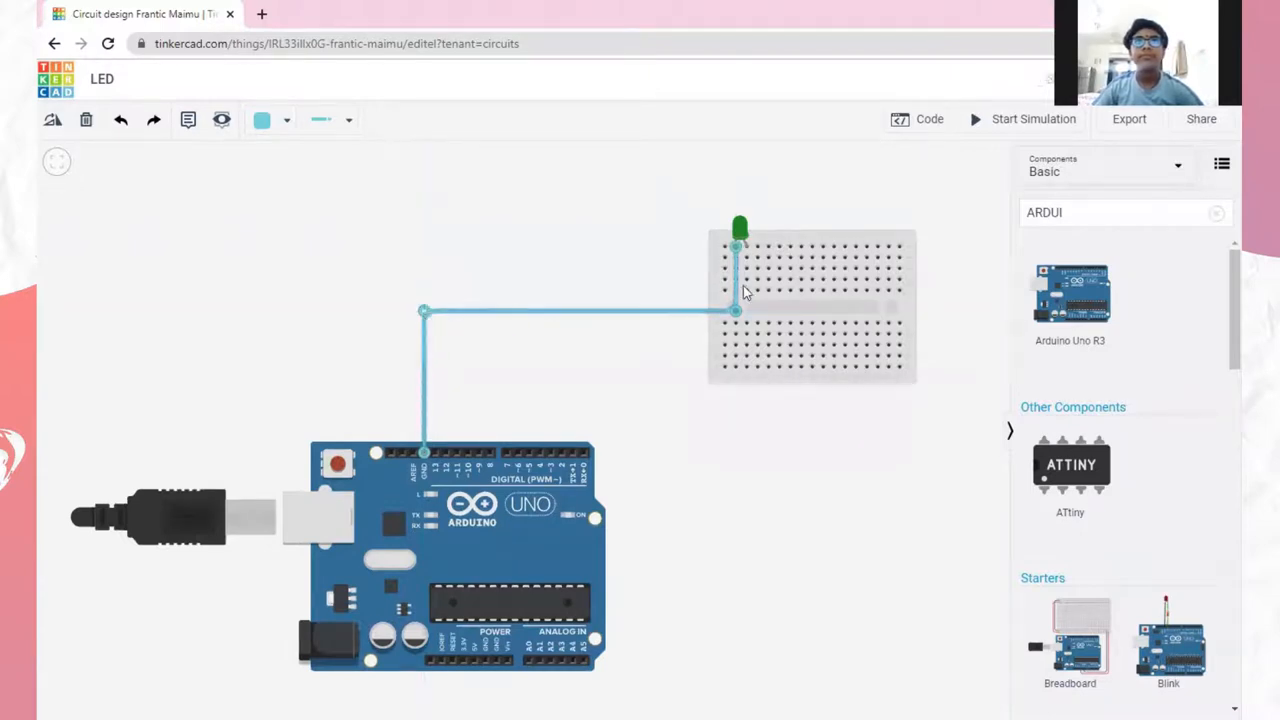
{"action": "mouse_move", "coordinate": [720, 358]}
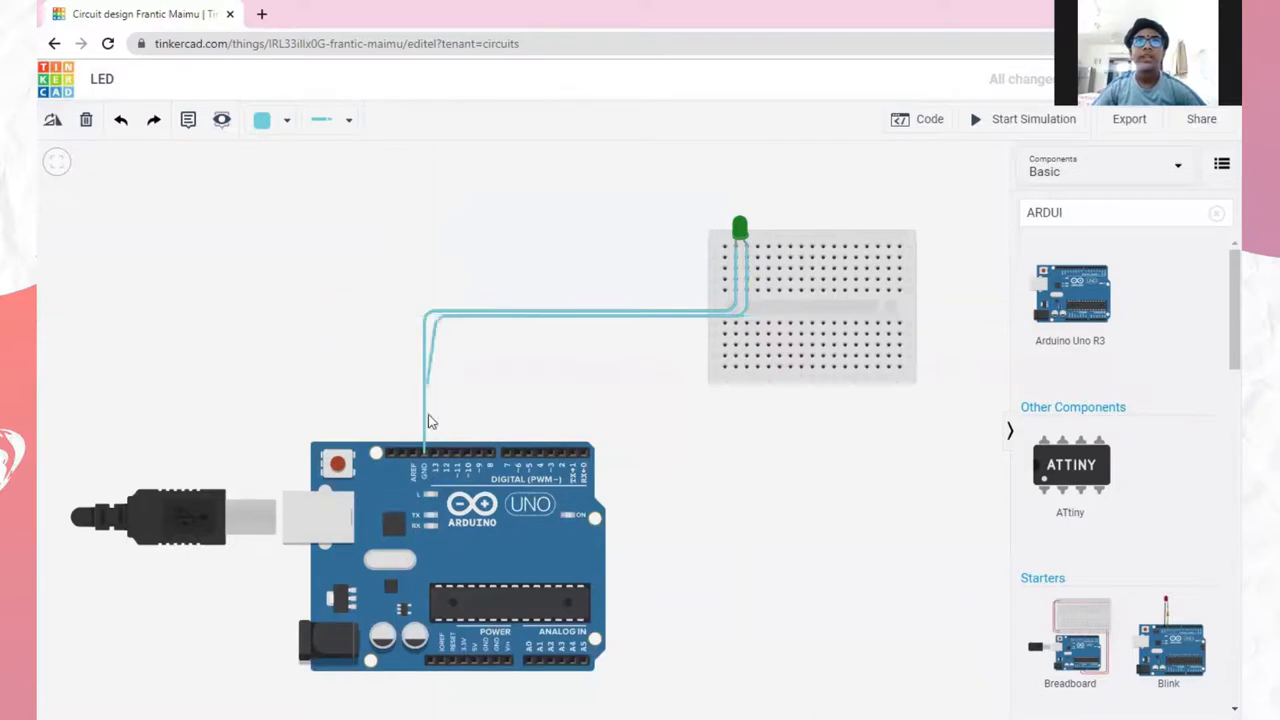
{"action": "mouse_move", "coordinate": [436, 458]}
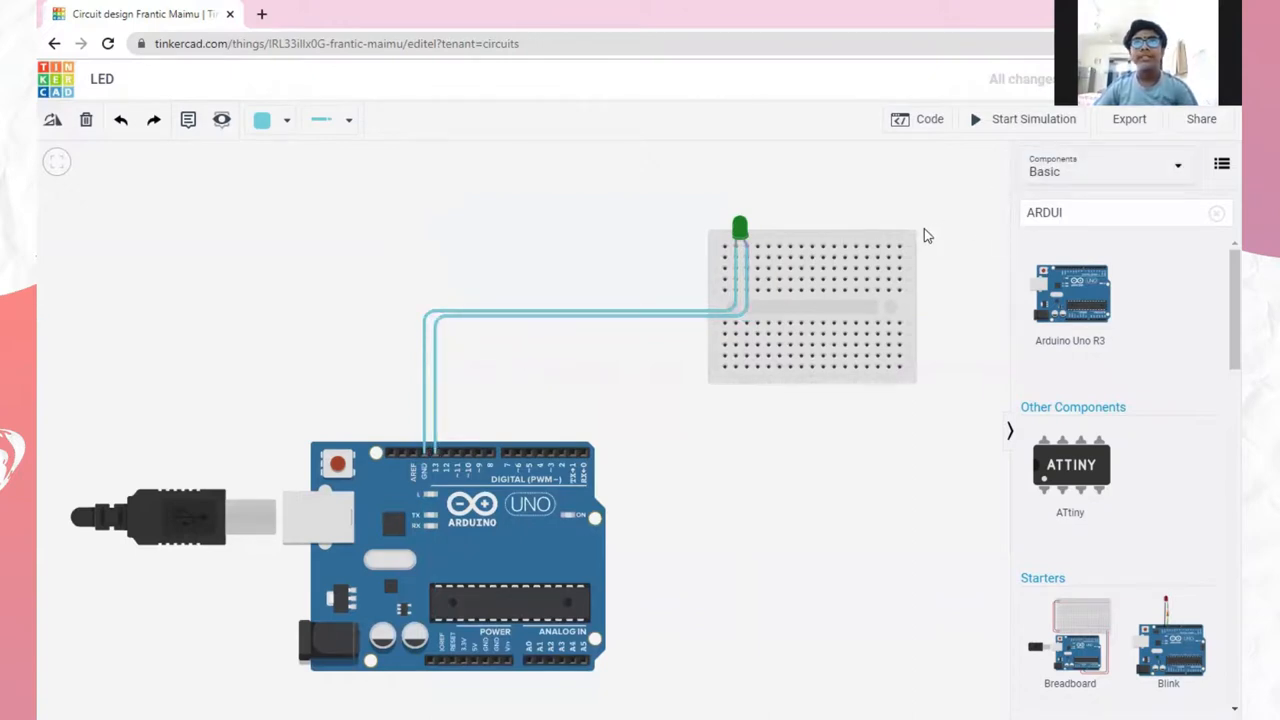
{"action": "mouse_move", "coordinate": [916, 120]}
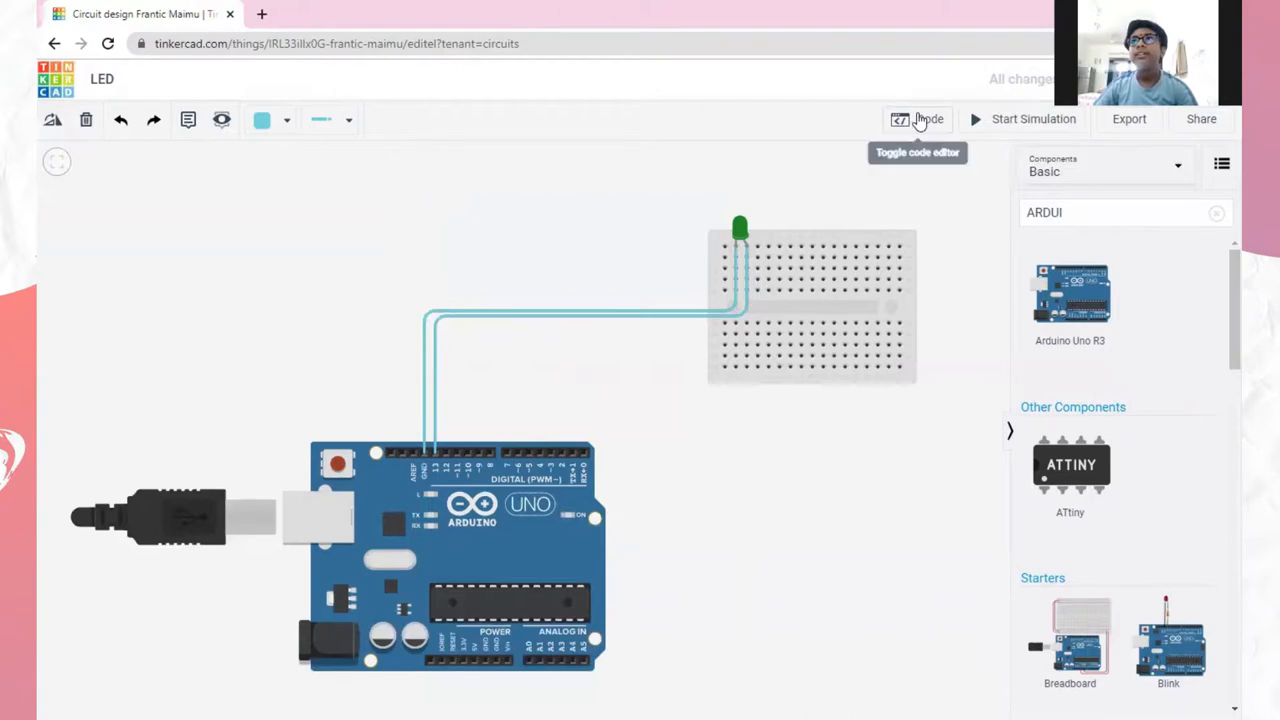
{"action": "left_click", "coordinate": [916, 118]}
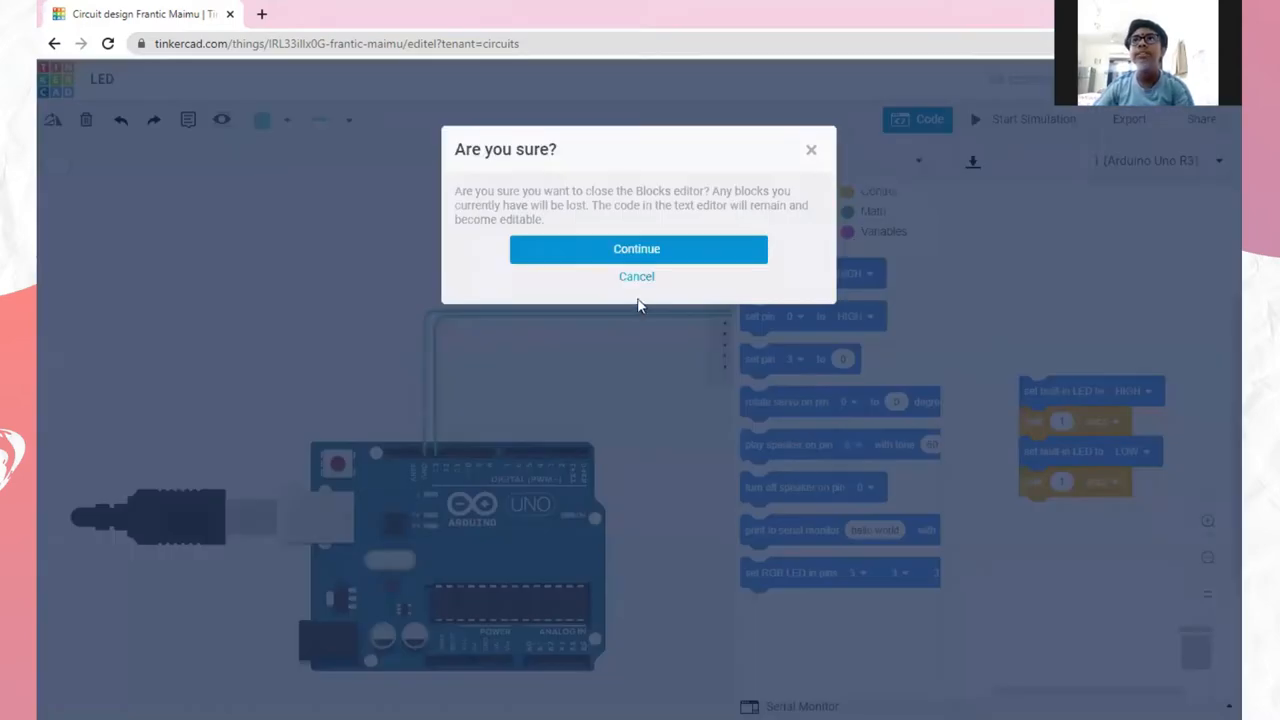
{"action": "left_click", "coordinate": [636, 248]}
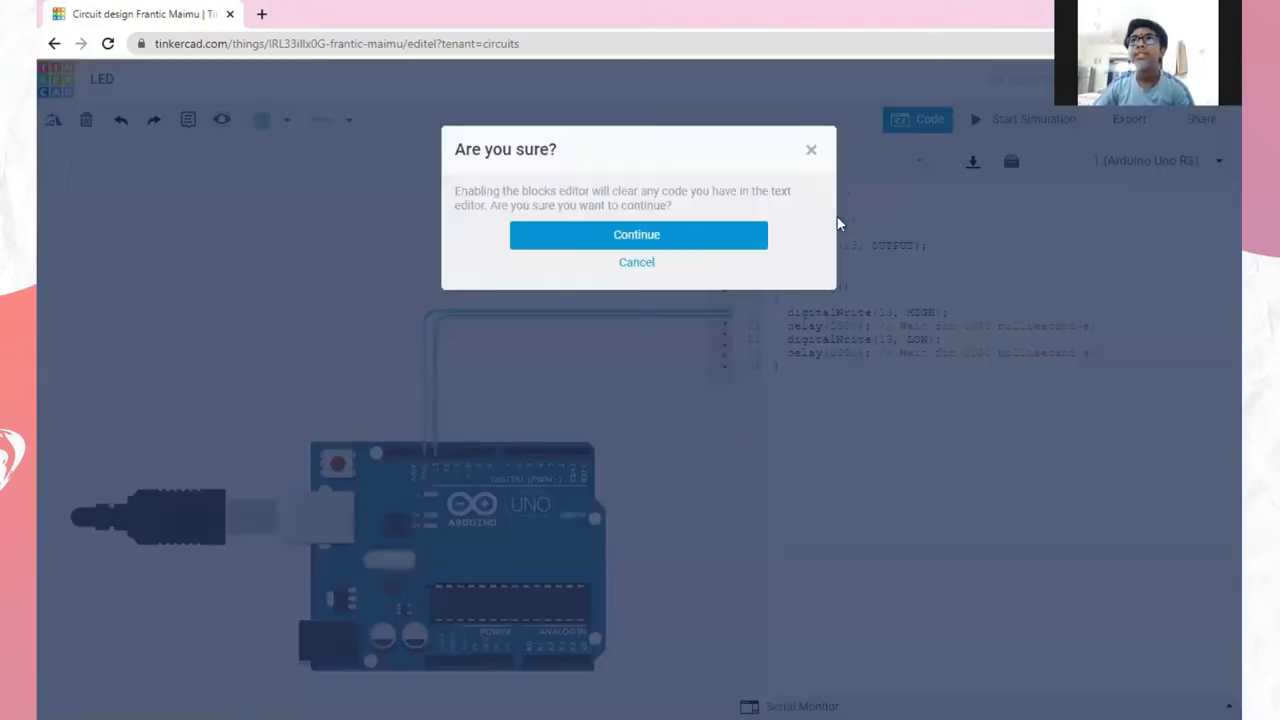
{"action": "left_click", "coordinate": [636, 234]}
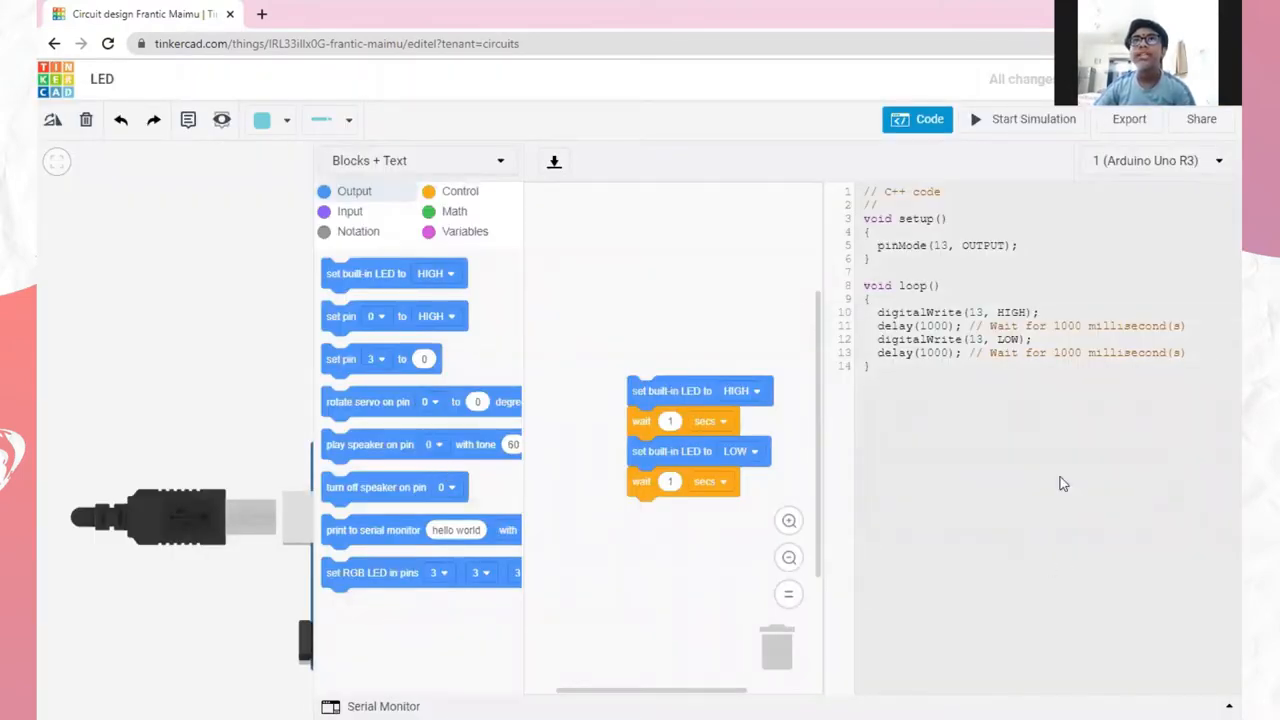
{"action": "left_click", "coordinate": [916, 118]}
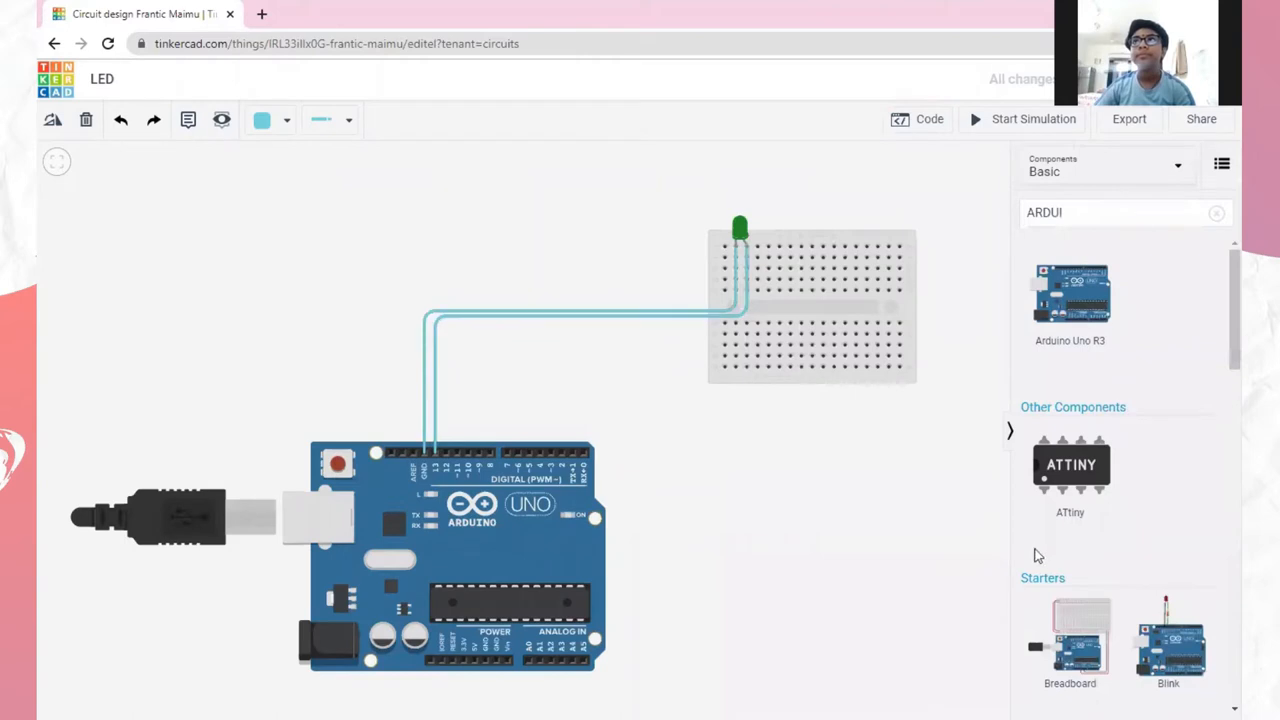
{"action": "mouse_move", "coordinate": [972, 120]}
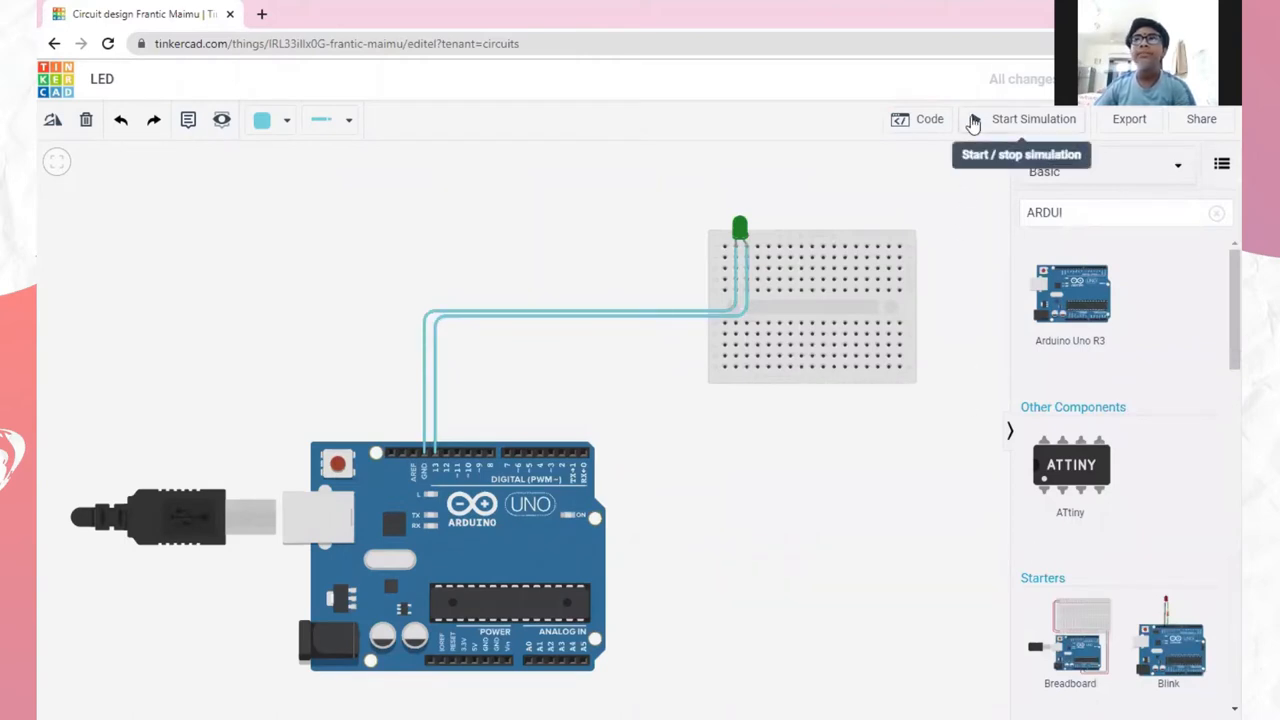
Start the simulation so the green LED lights up
{"action": "left_click", "coordinate": [1032, 118]}
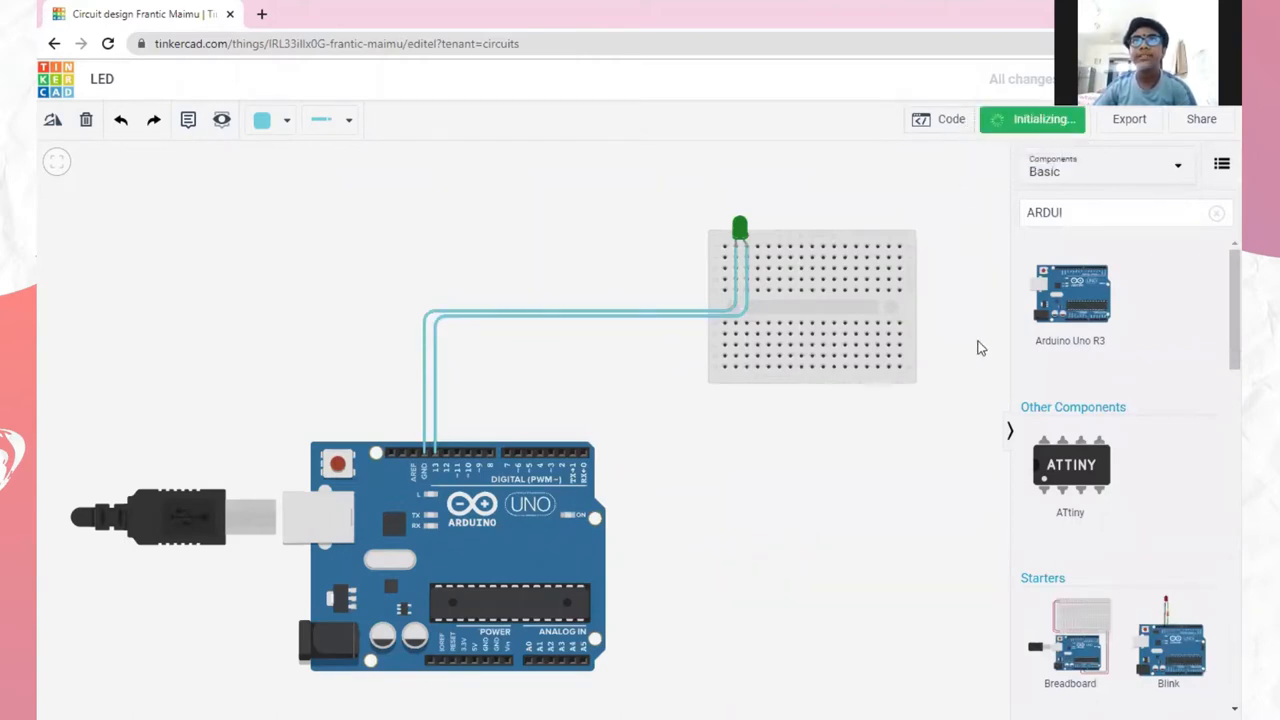
{"action": "left_click", "coordinate": [1032, 120]}
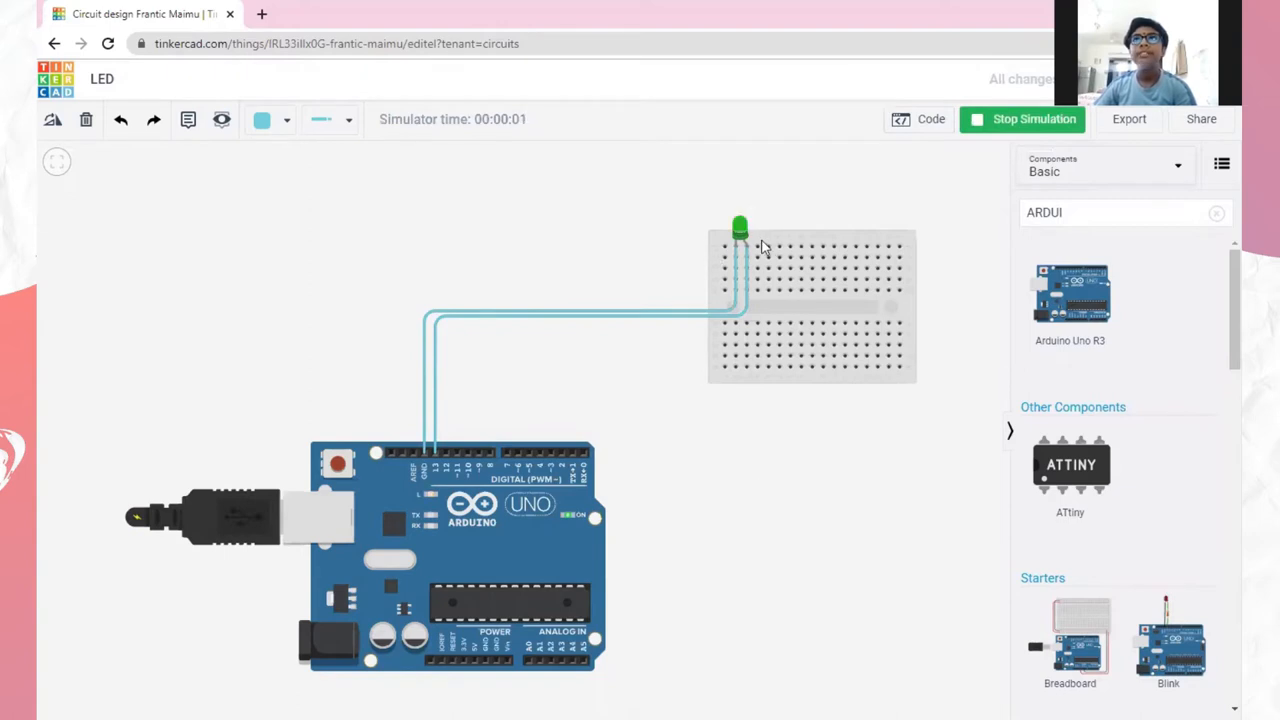